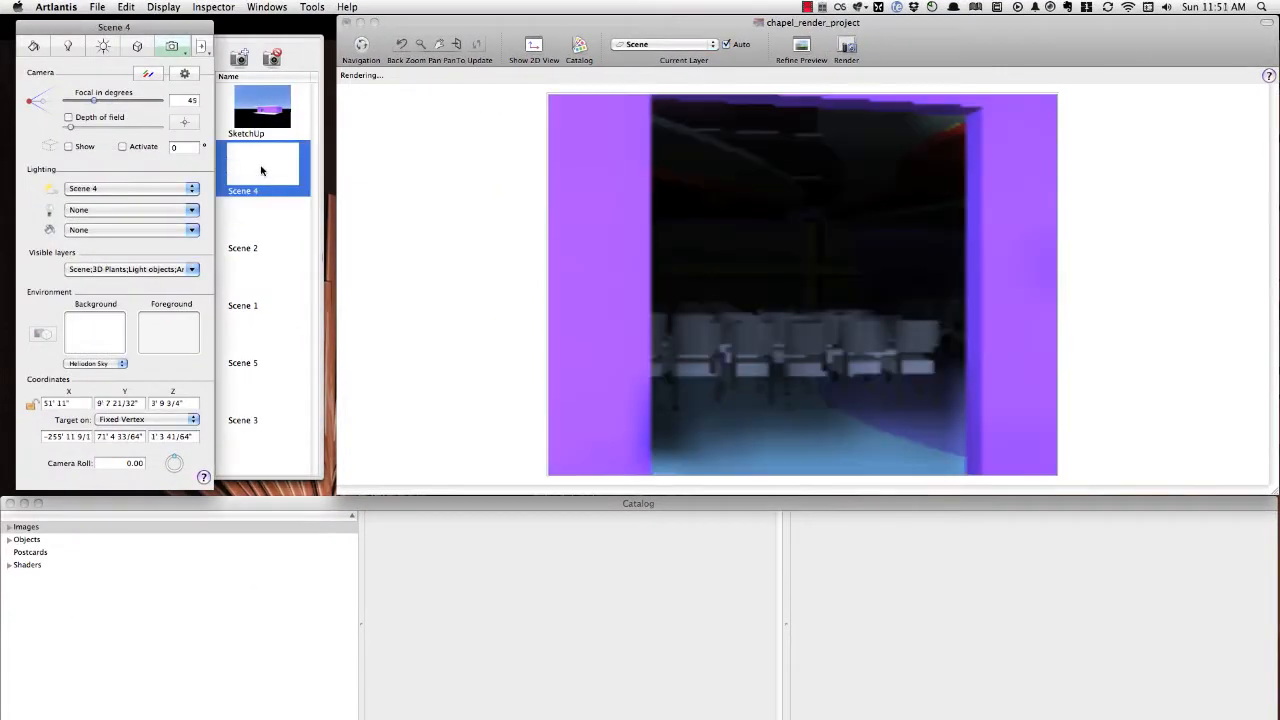
# Step: Preview the chapel interior from the Scene 2 camera, then the Scene 5 camera
pyautogui.click(263, 225)
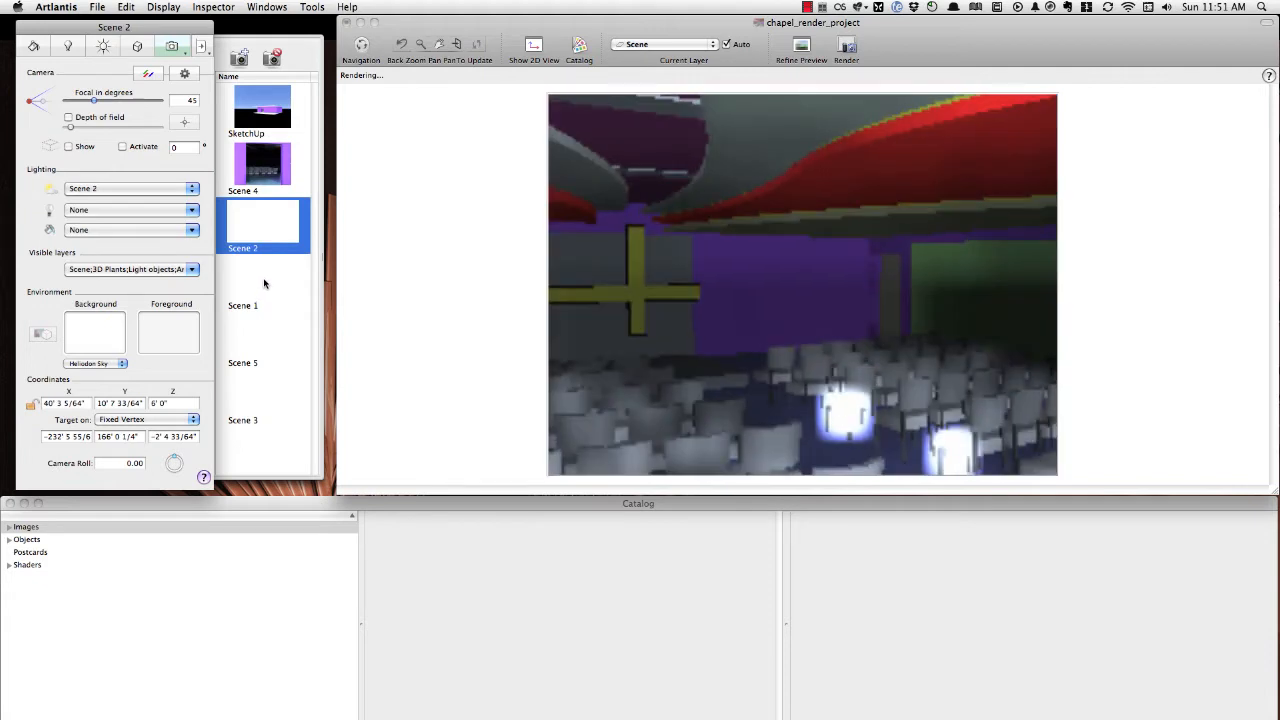
pyautogui.click(262, 340)
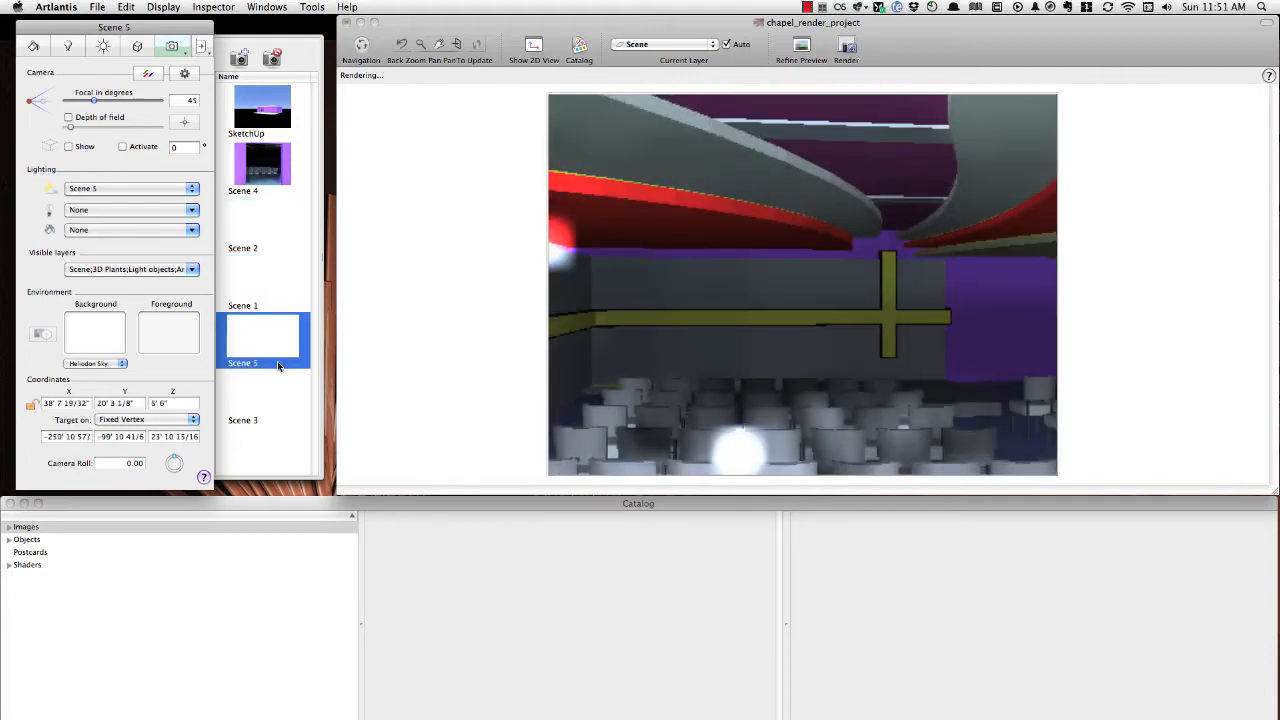
pyautogui.click(263, 398)
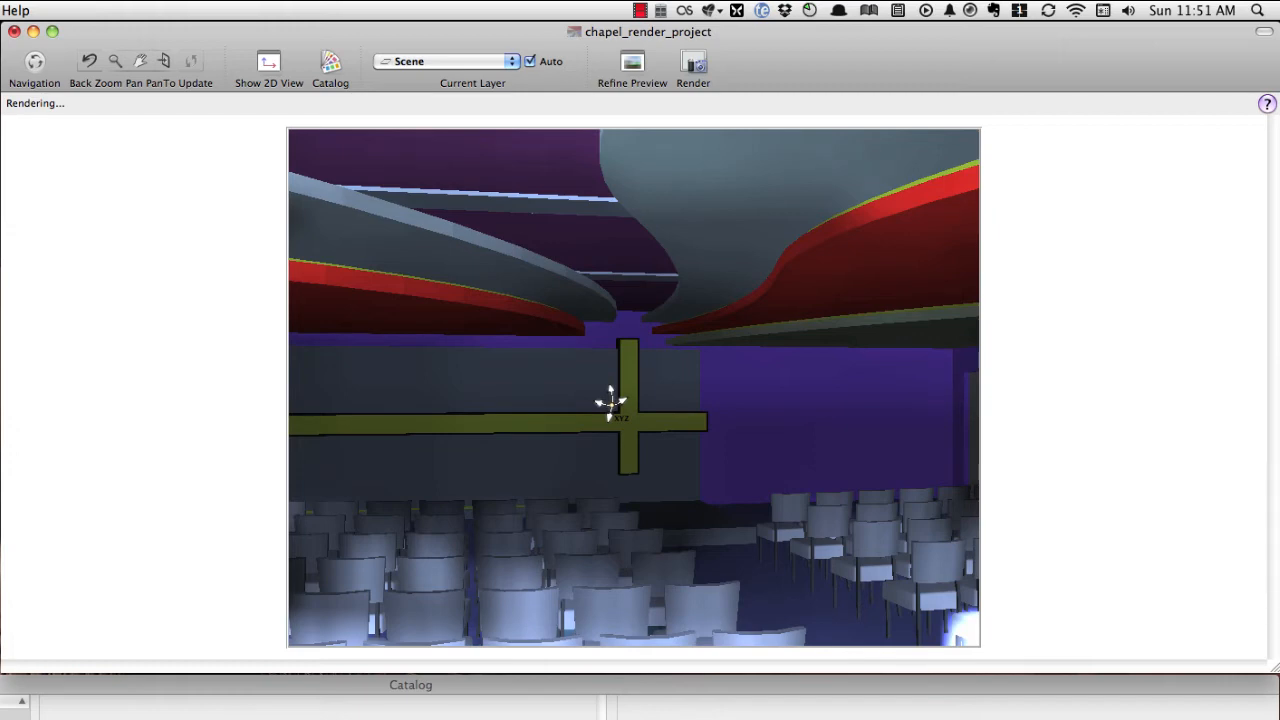
pyautogui.moveTo(610, 400); pyautogui.dragTo(820, 300)
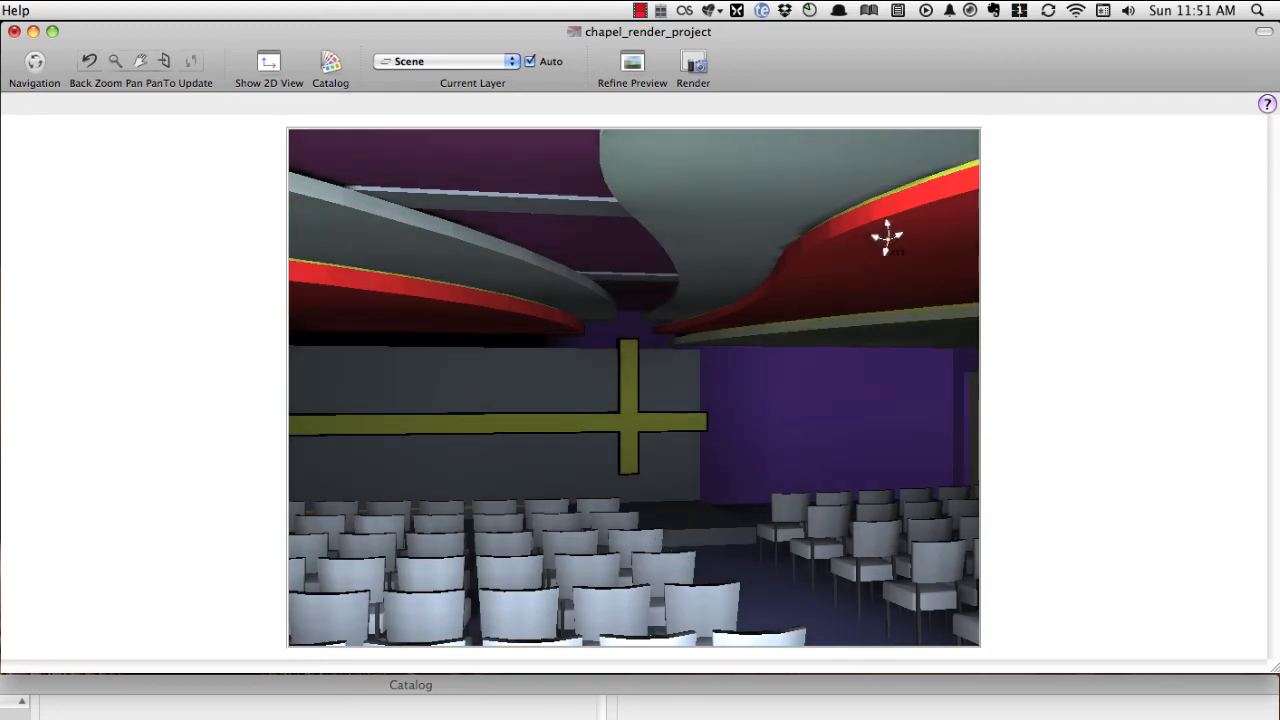
pyautogui.moveTo(780, 295)
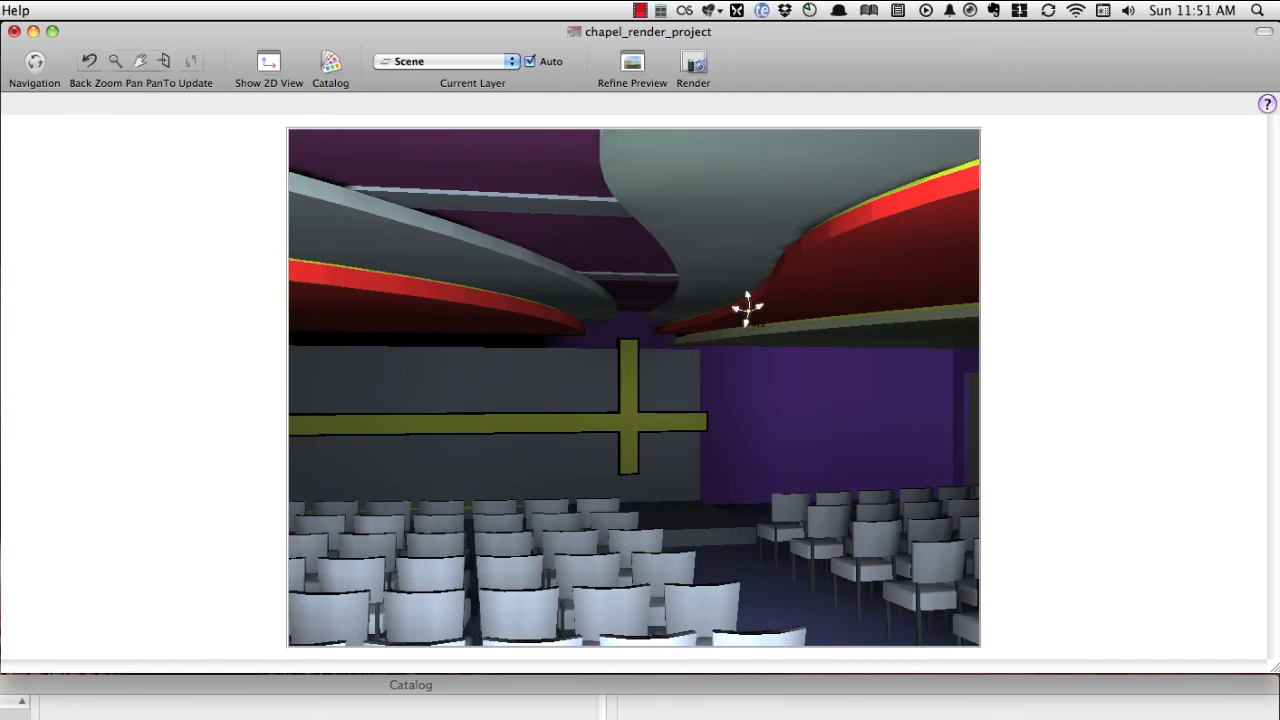
pyautogui.moveTo(515, 240)
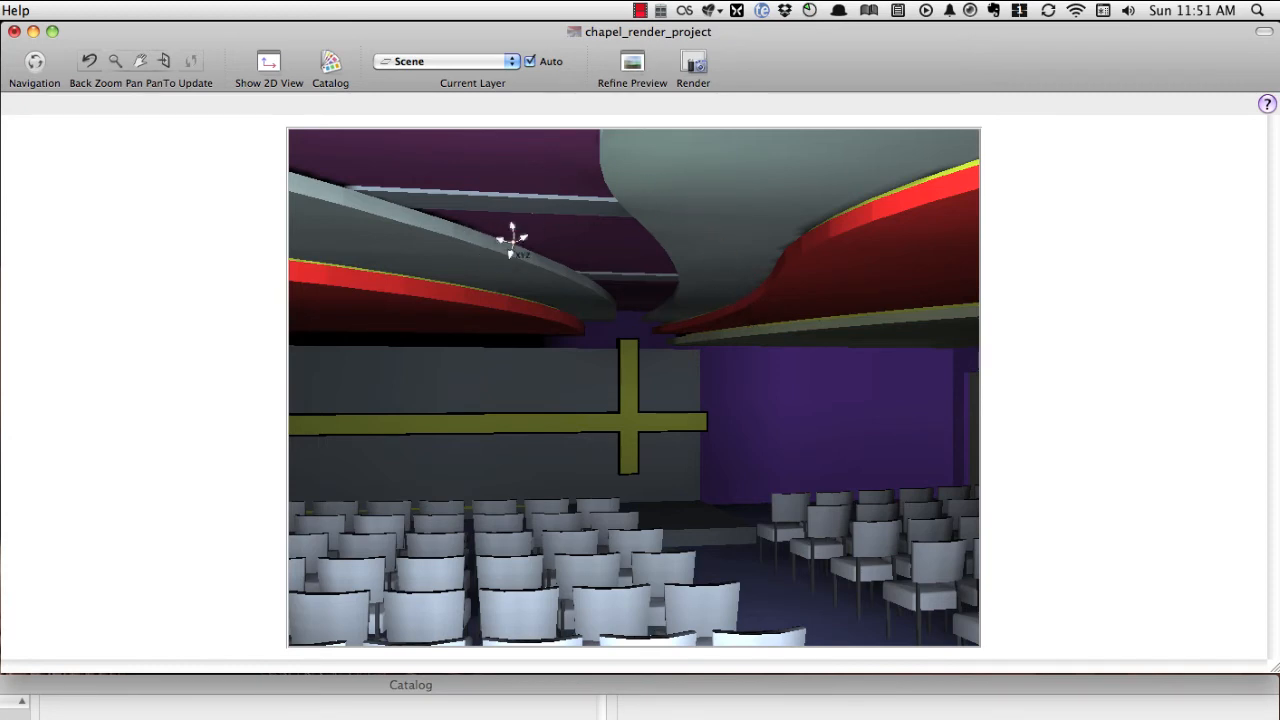
pyautogui.moveTo(692, 200)
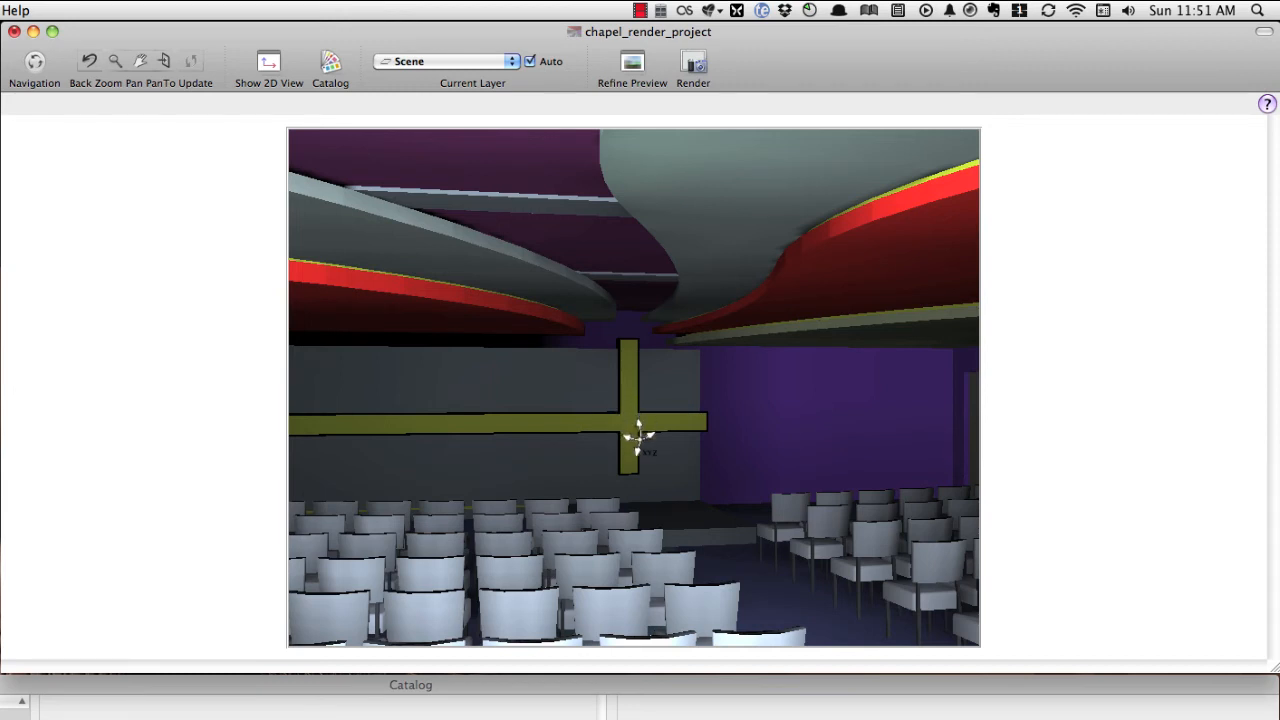
pyautogui.moveTo(435, 305)
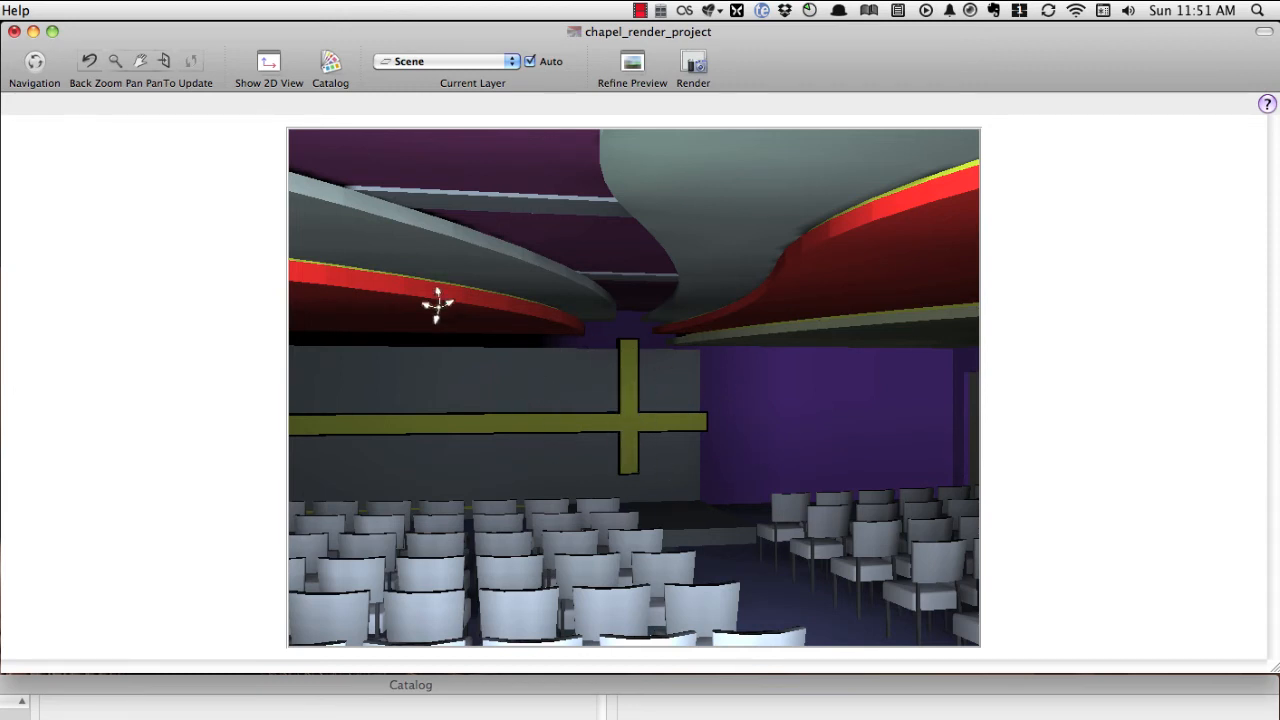
pyautogui.moveTo(670, 480)
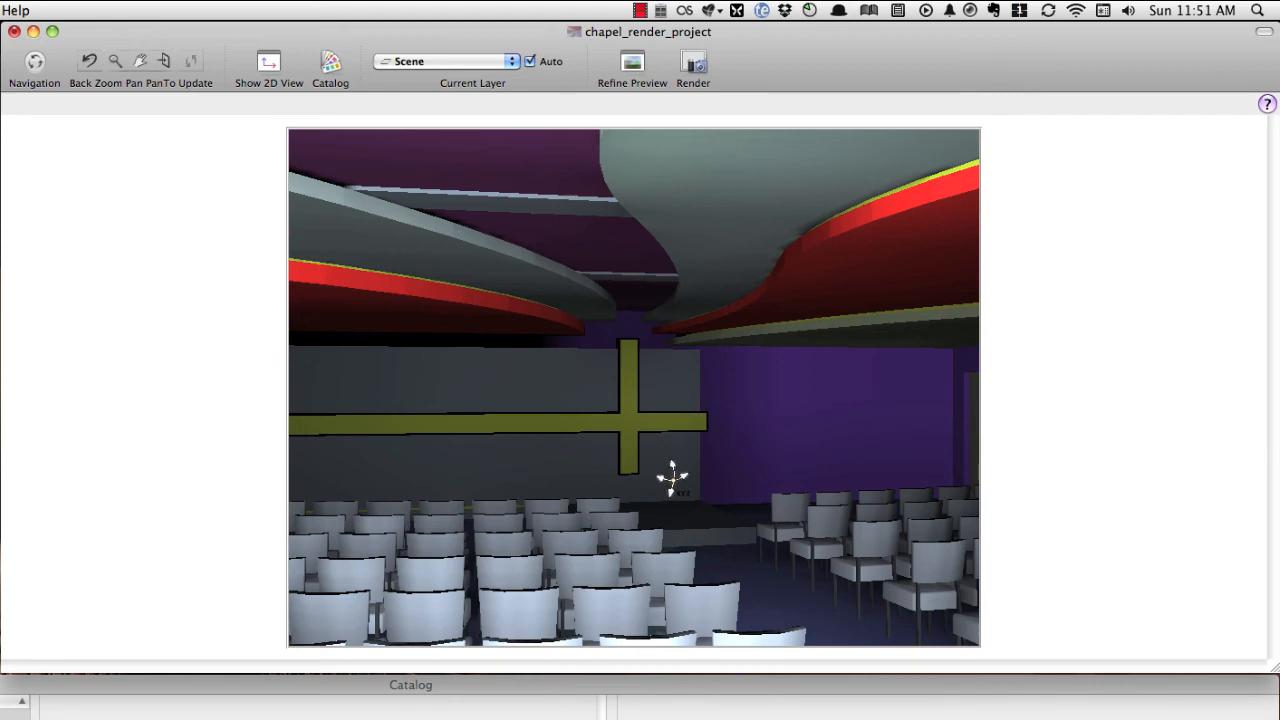
pyautogui.moveTo(595, 400)
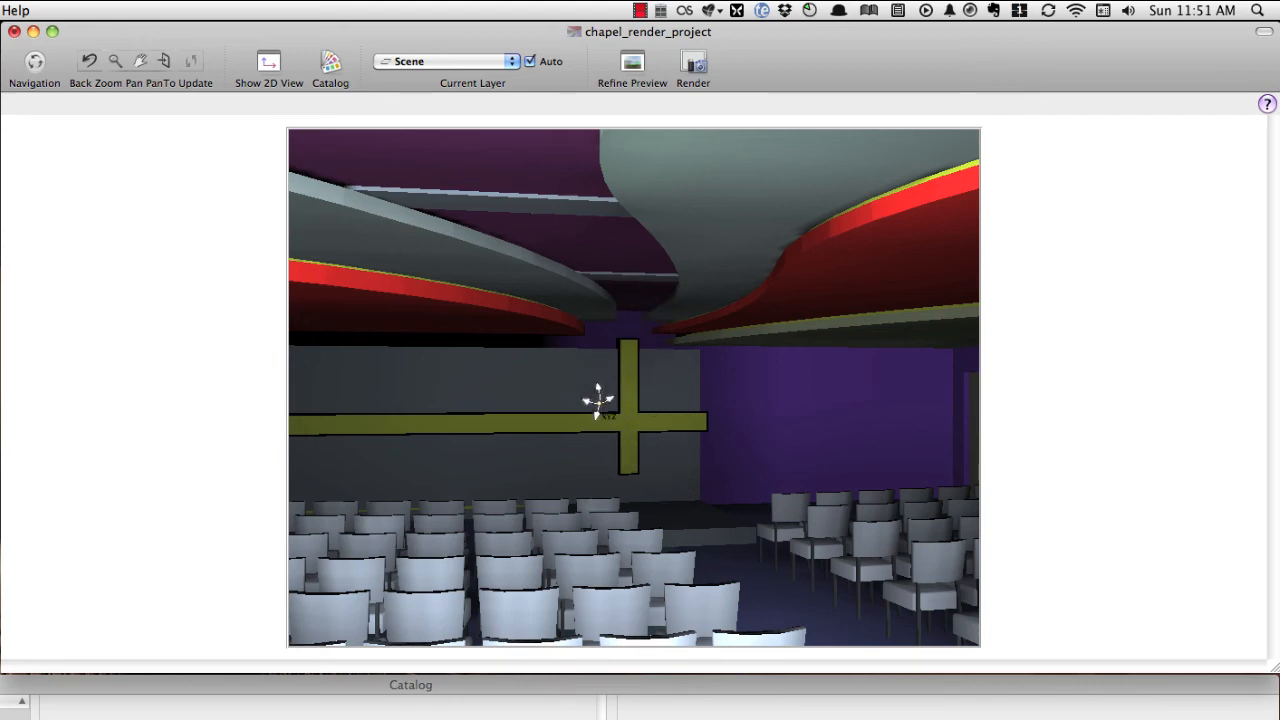